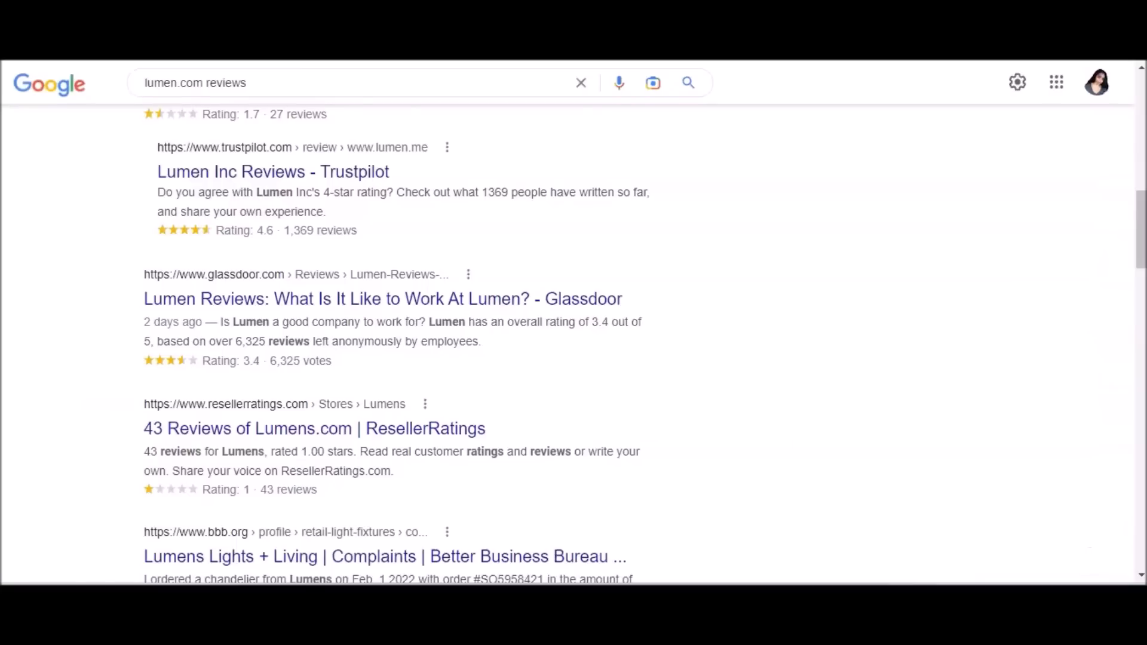
# Locate Customer Care Manager IV - Remote US Locations in the browsing-history jobs list and open it.
pyautogui.scroll(-3)
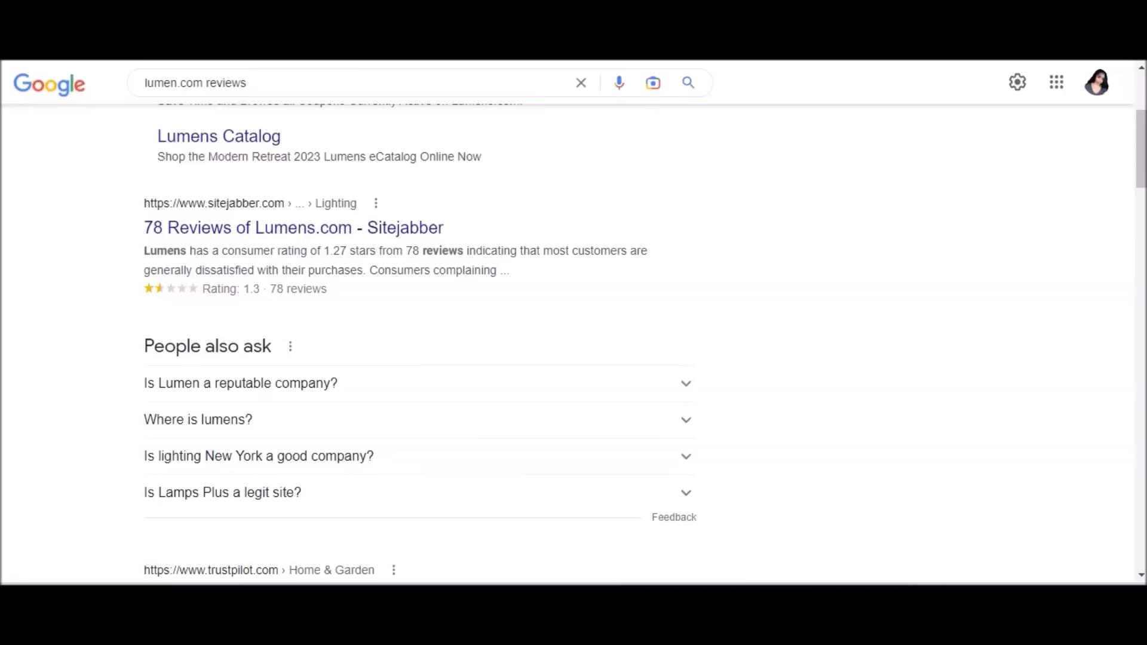
pyautogui.scroll(-3)
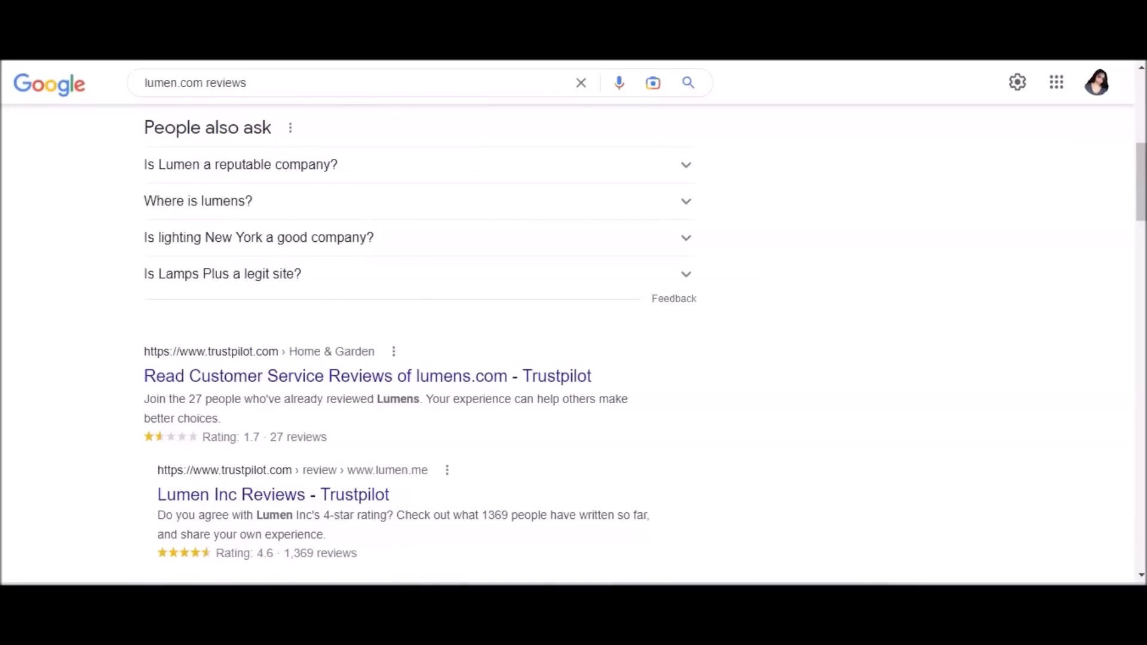
pyautogui.scroll(-3)
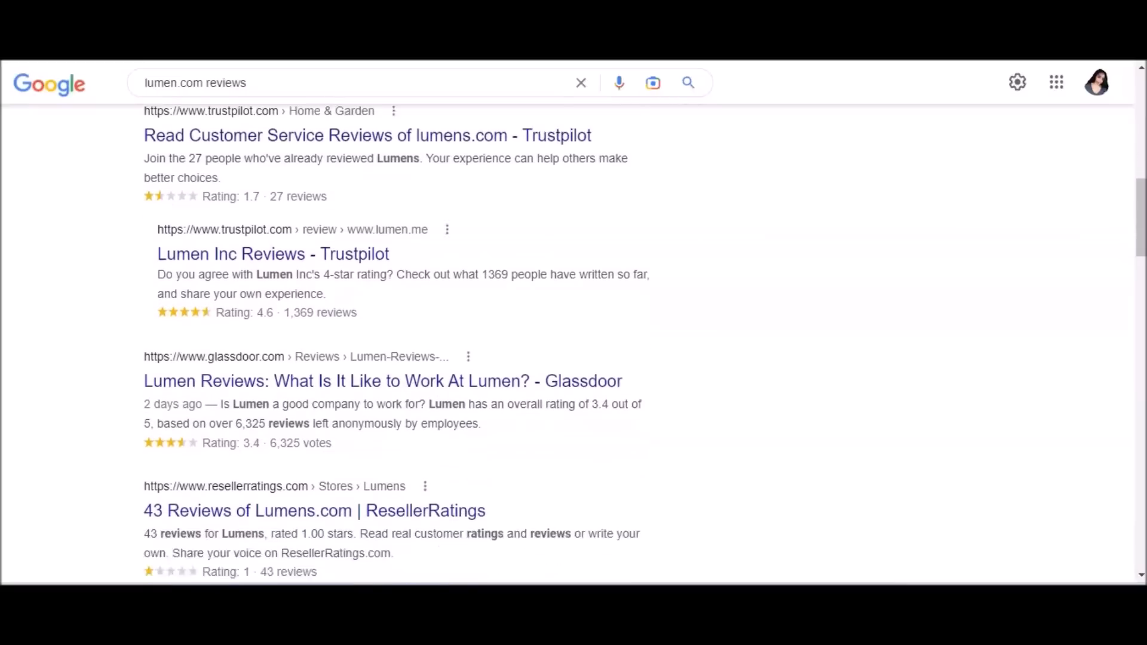
pyautogui.scroll(-3)
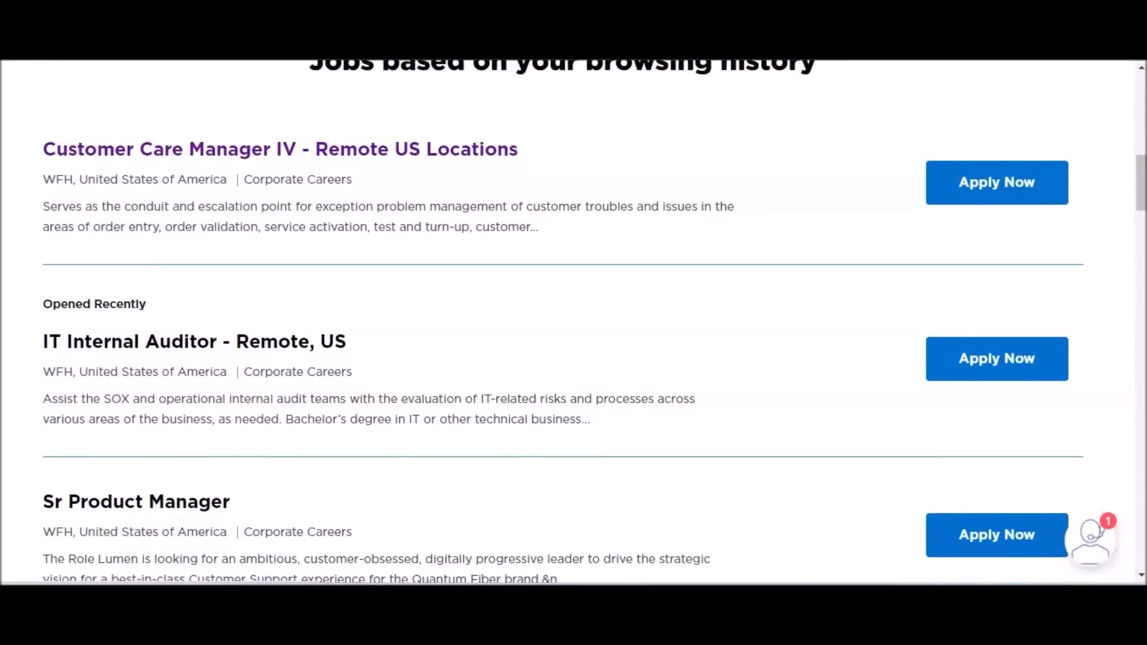
pyautogui.scroll(-3)
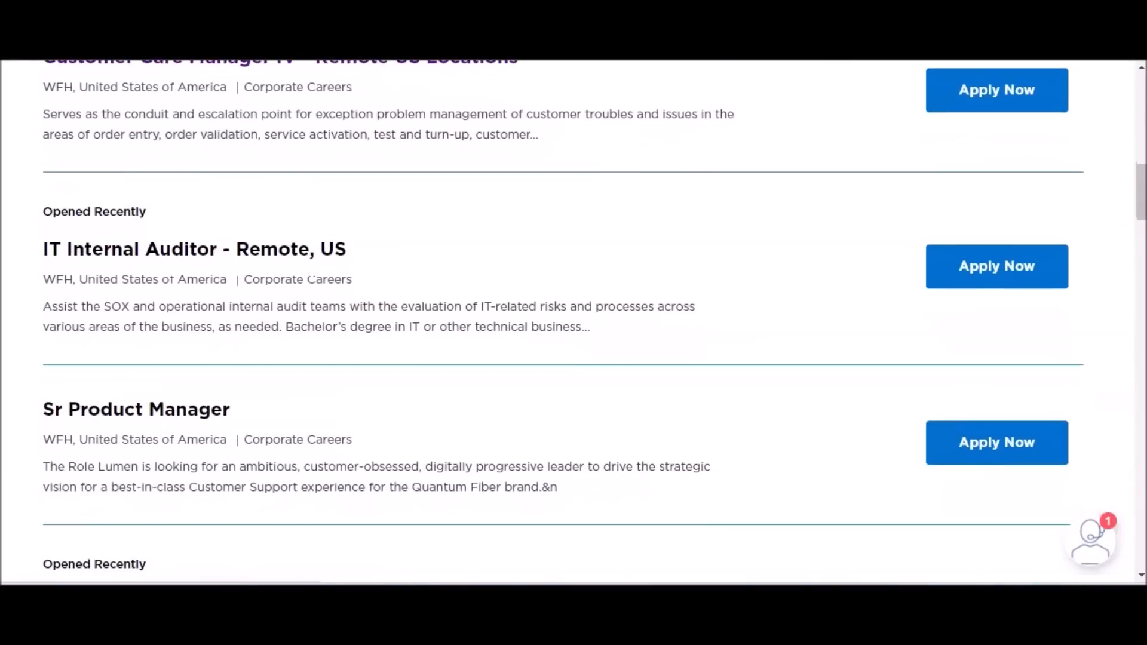
pyautogui.scroll(-3)
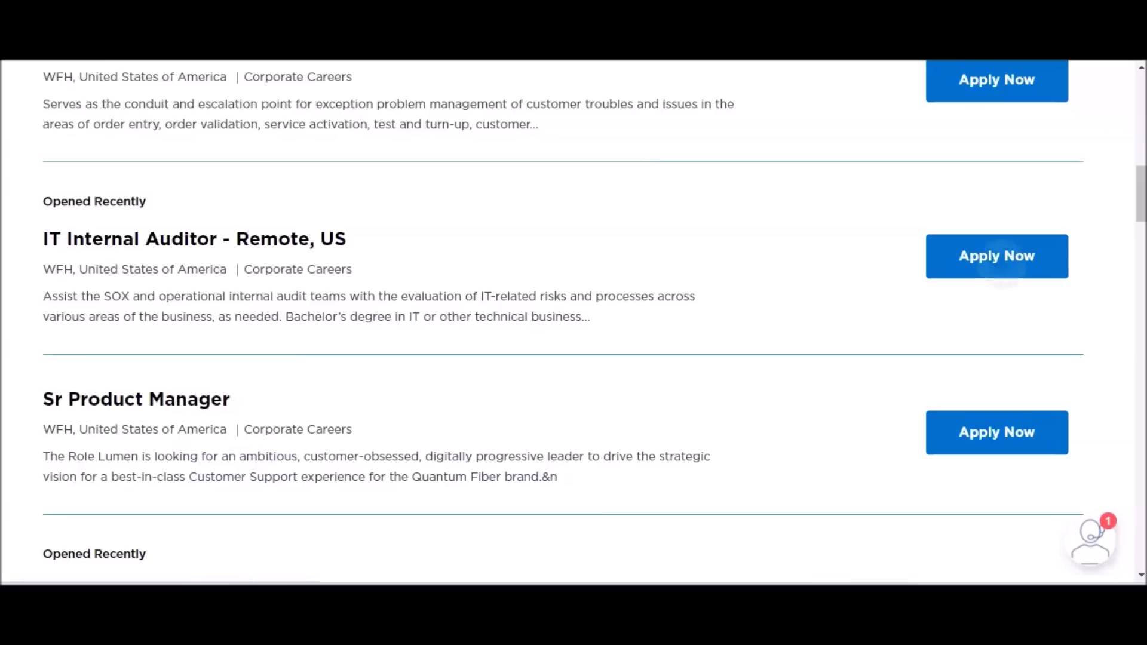
pyautogui.click(996, 255)
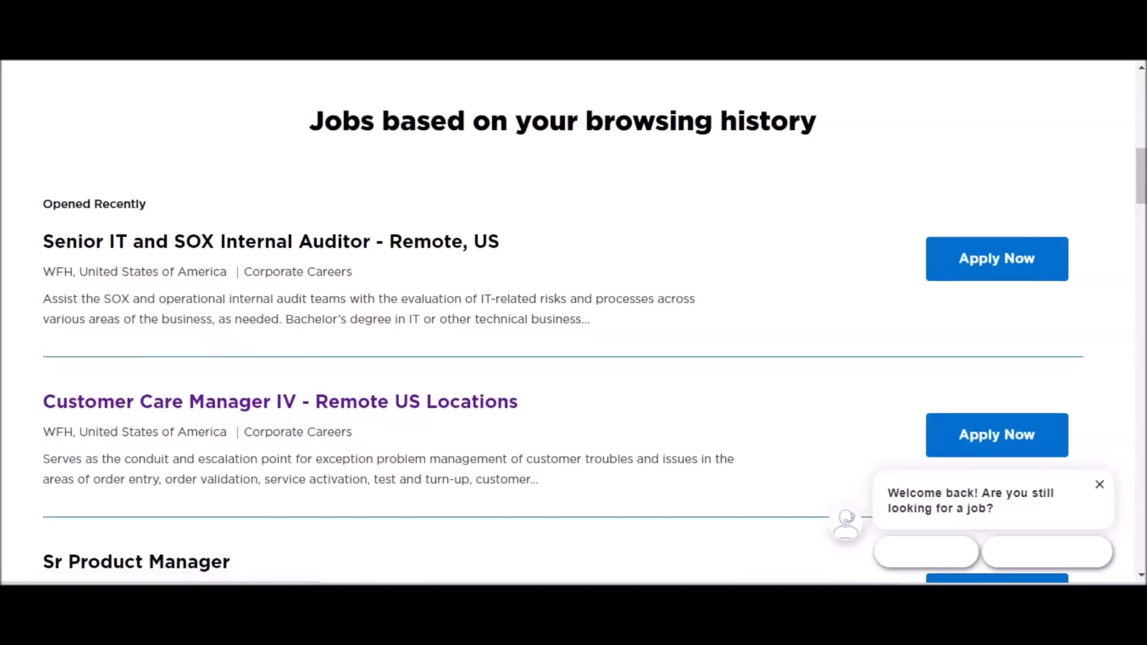
# Scroll down into the opened Customer Care Manager IV posting's description.
pyautogui.scroll(-3)
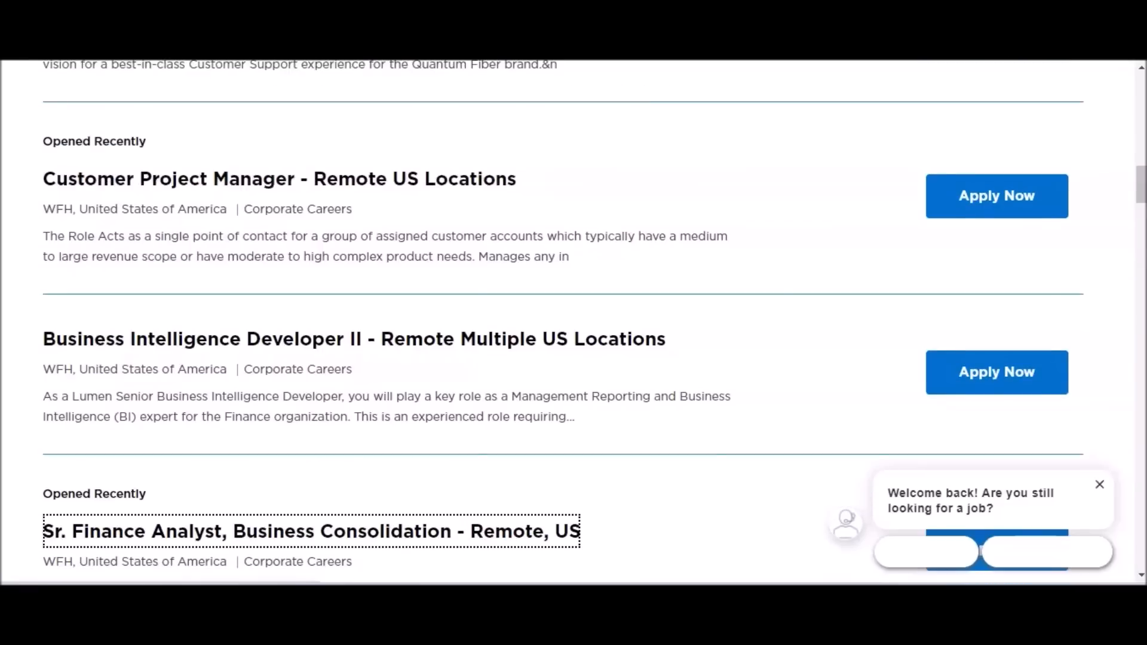
pyautogui.scroll(-3)
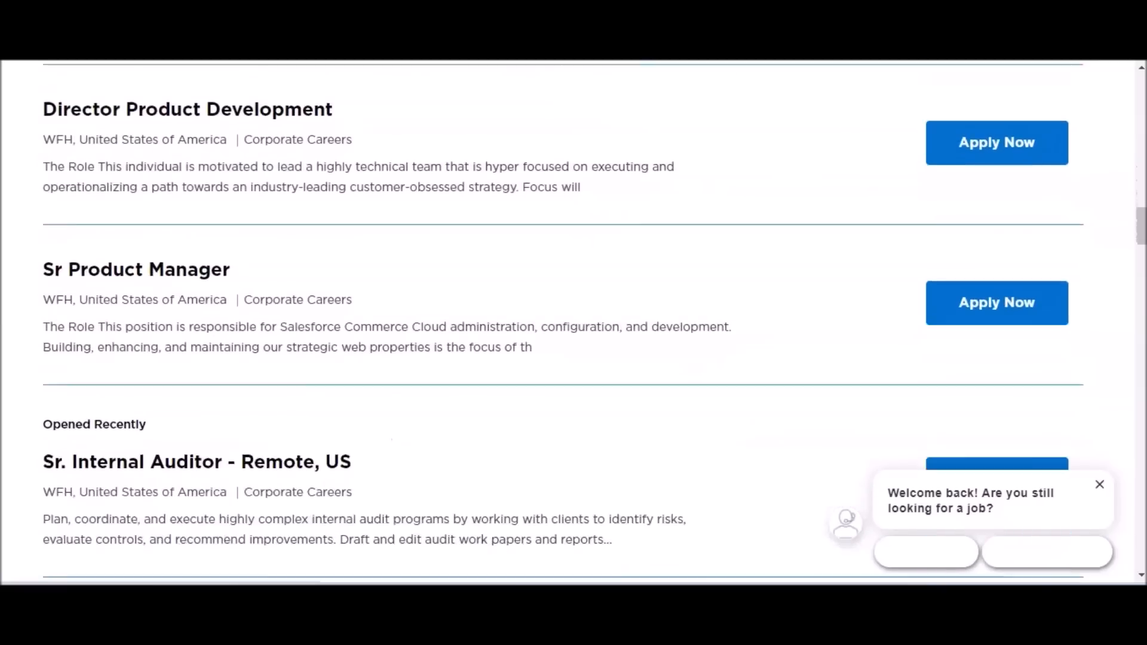
pyautogui.scroll(-3)
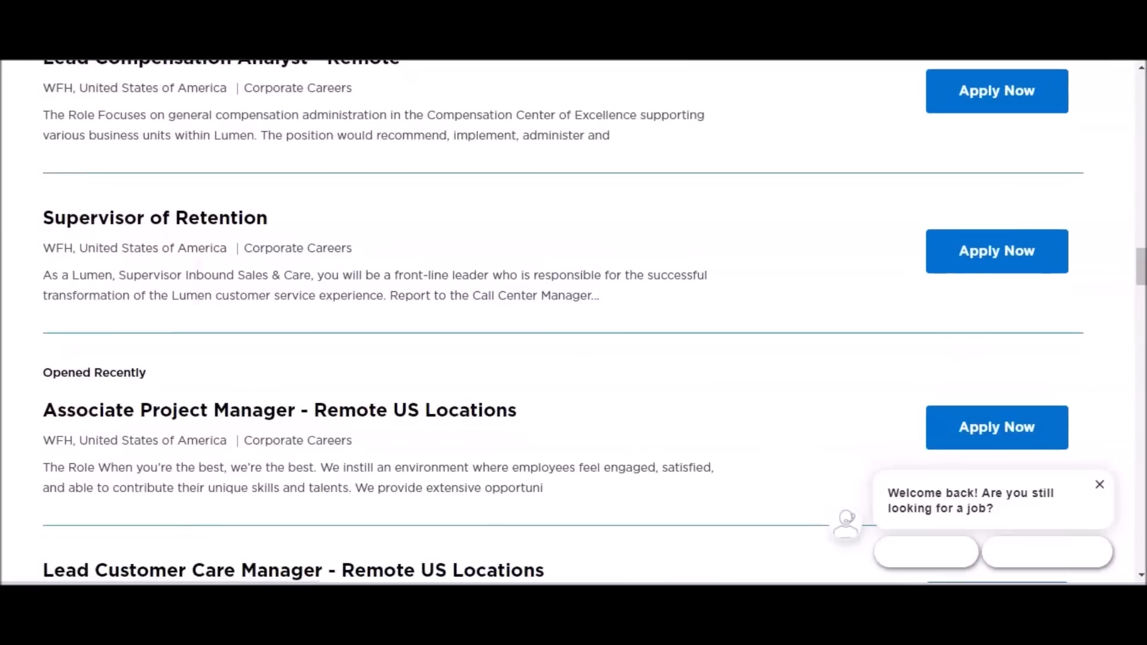
pyautogui.scroll(-3)
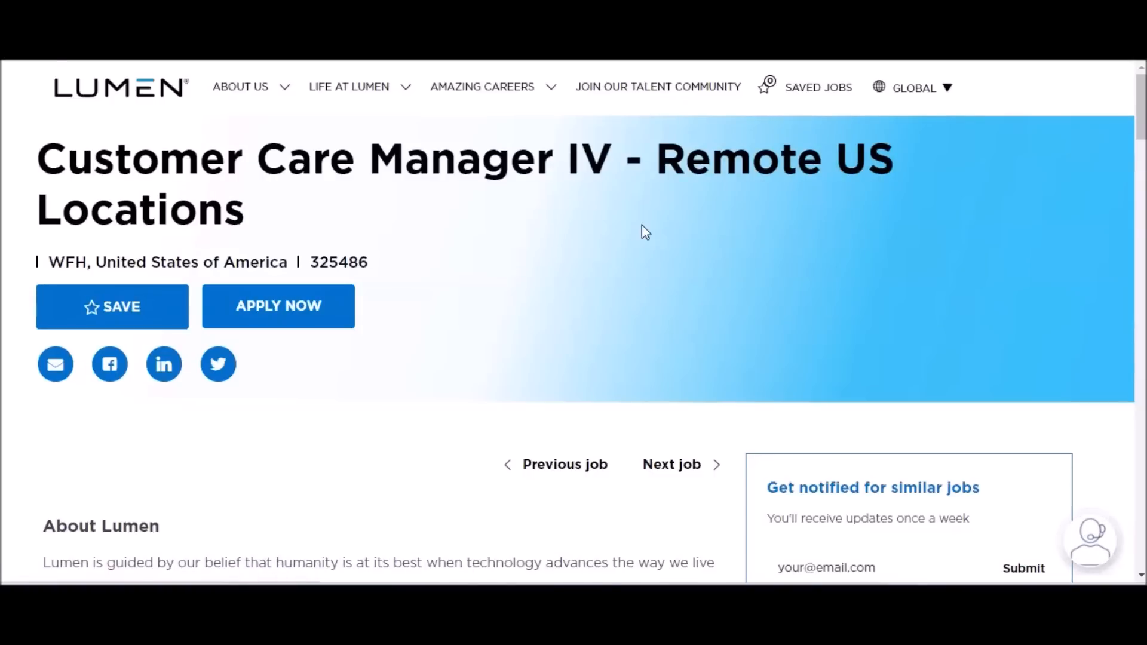
# Read through What We Look For in a Candidate down to What to Expect Next.
pyautogui.scroll(-3)
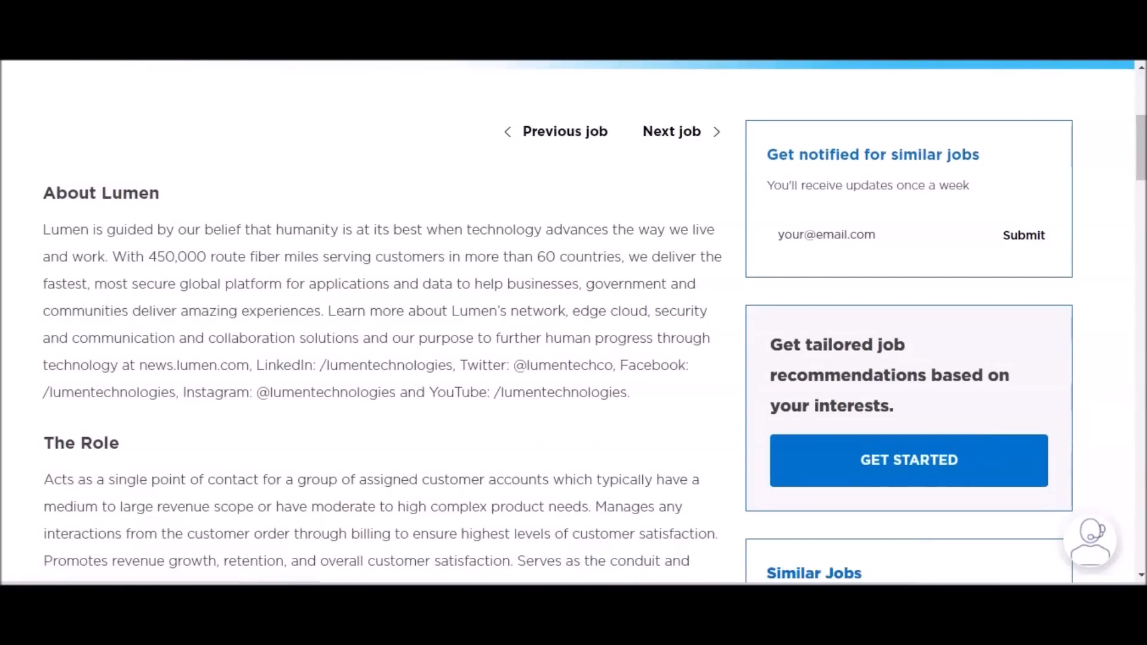
pyautogui.scroll(-3)
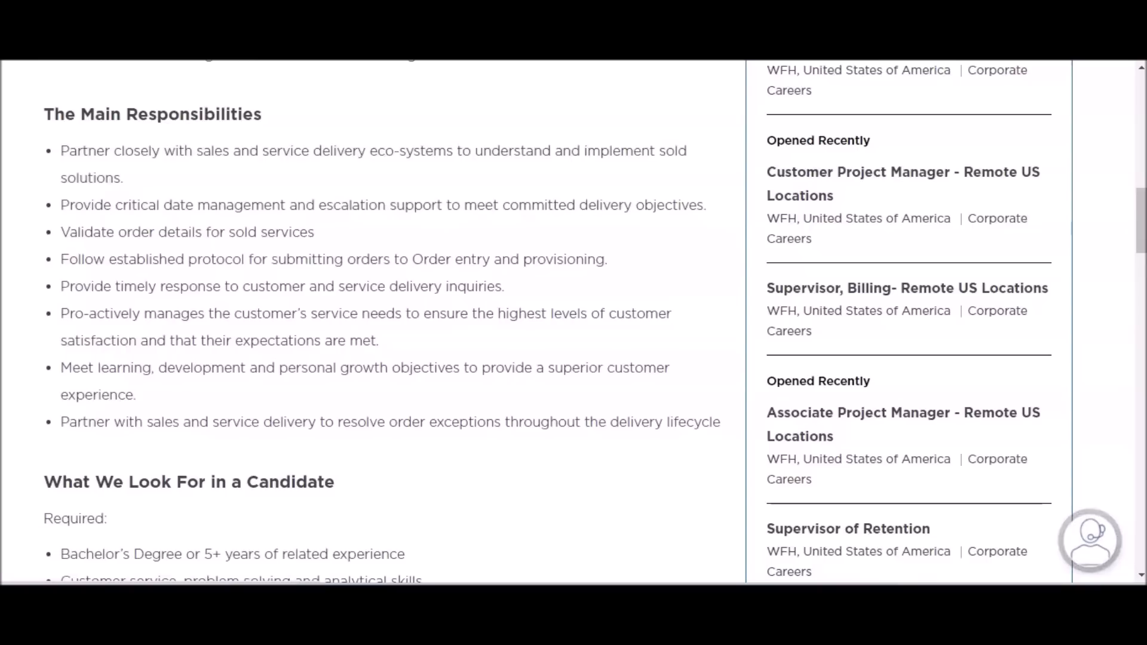
pyautogui.scroll(-3)
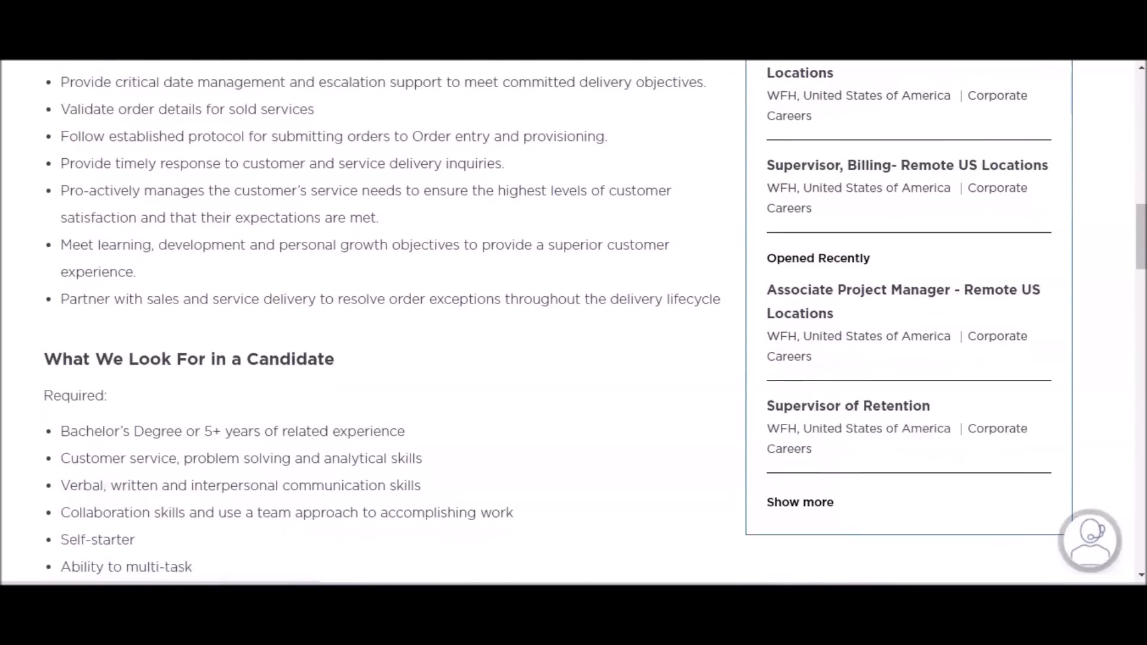
pyautogui.scroll(-3)
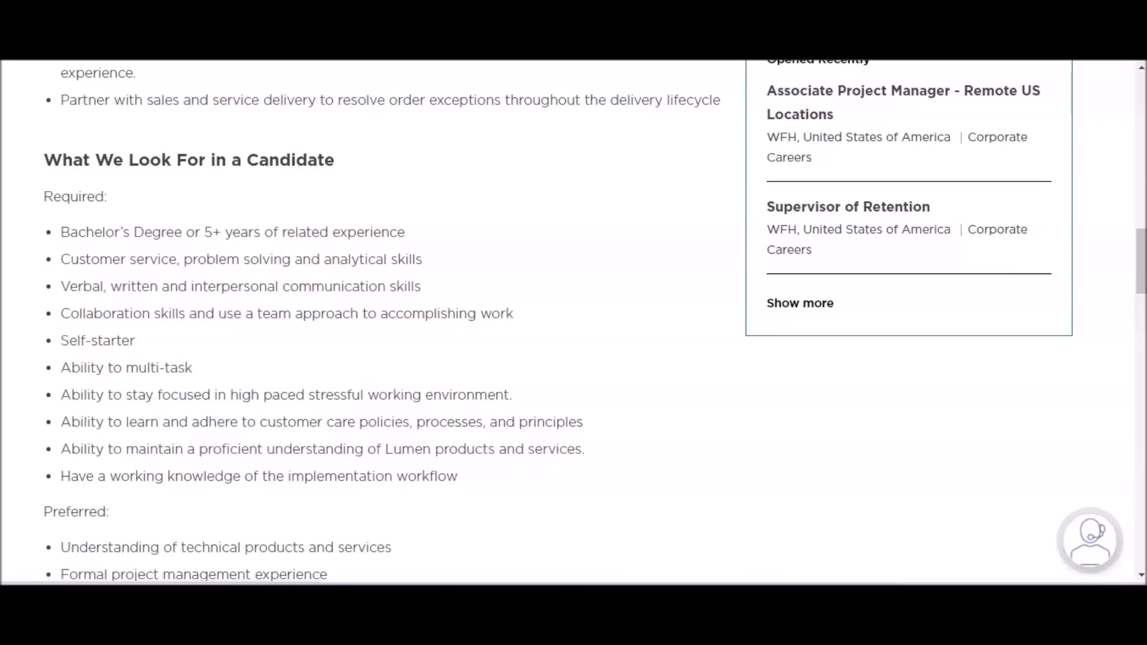
pyautogui.scroll(-3)
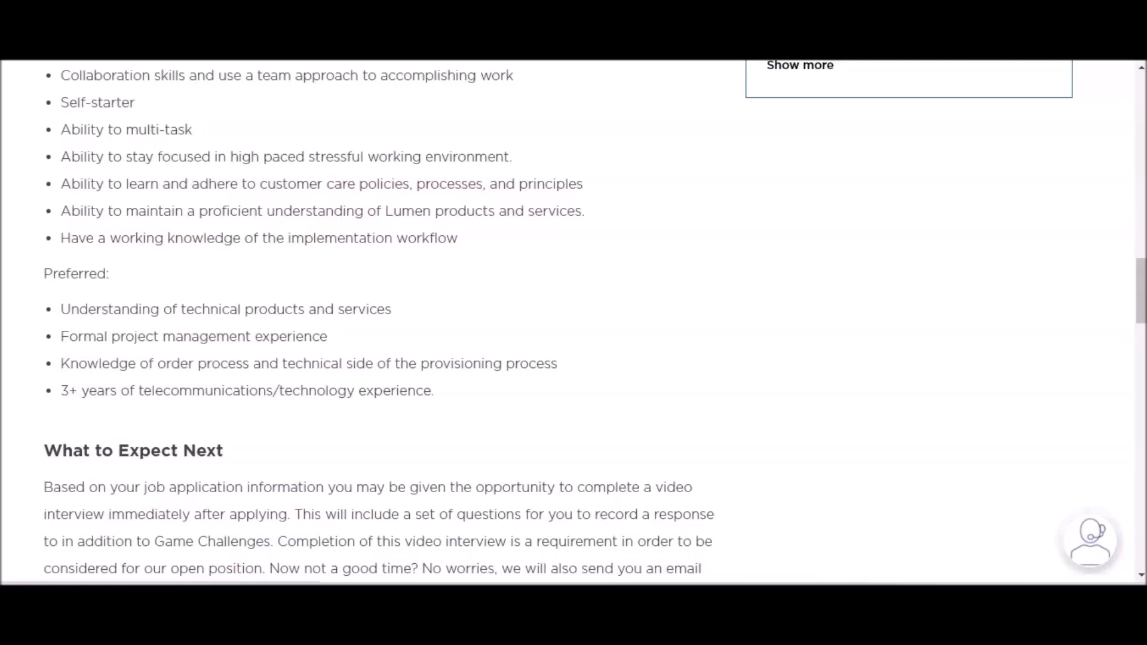
# Scroll to the video-interview expectations, Requisition # 325486 and background screen notice.
pyautogui.scroll(-3)
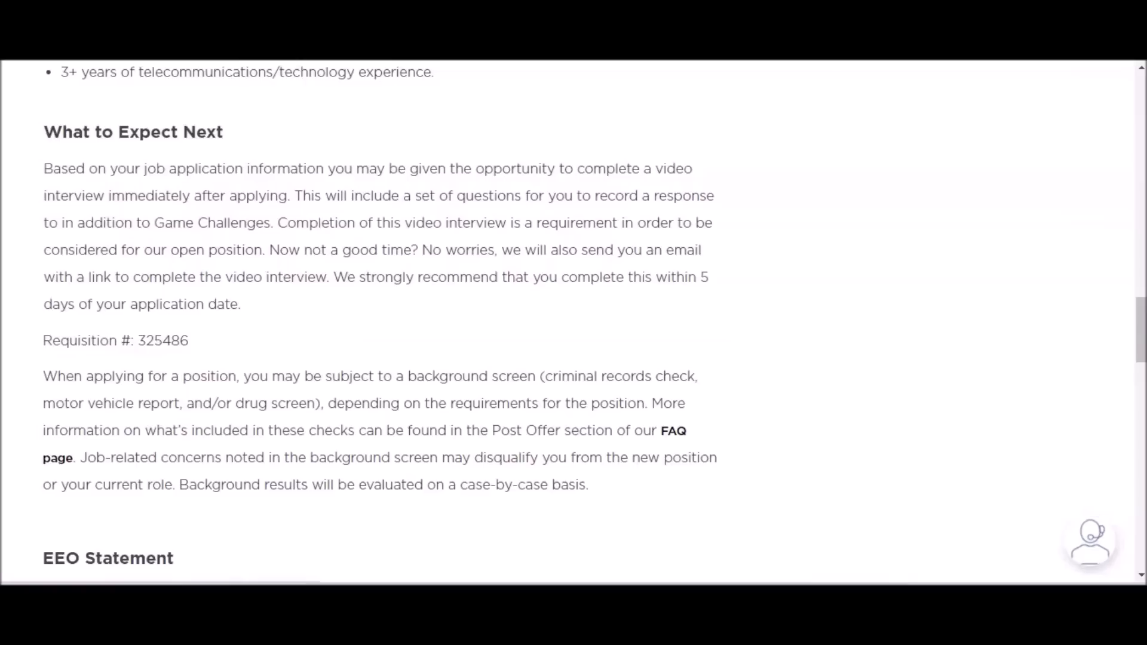
pyautogui.scroll(-3)
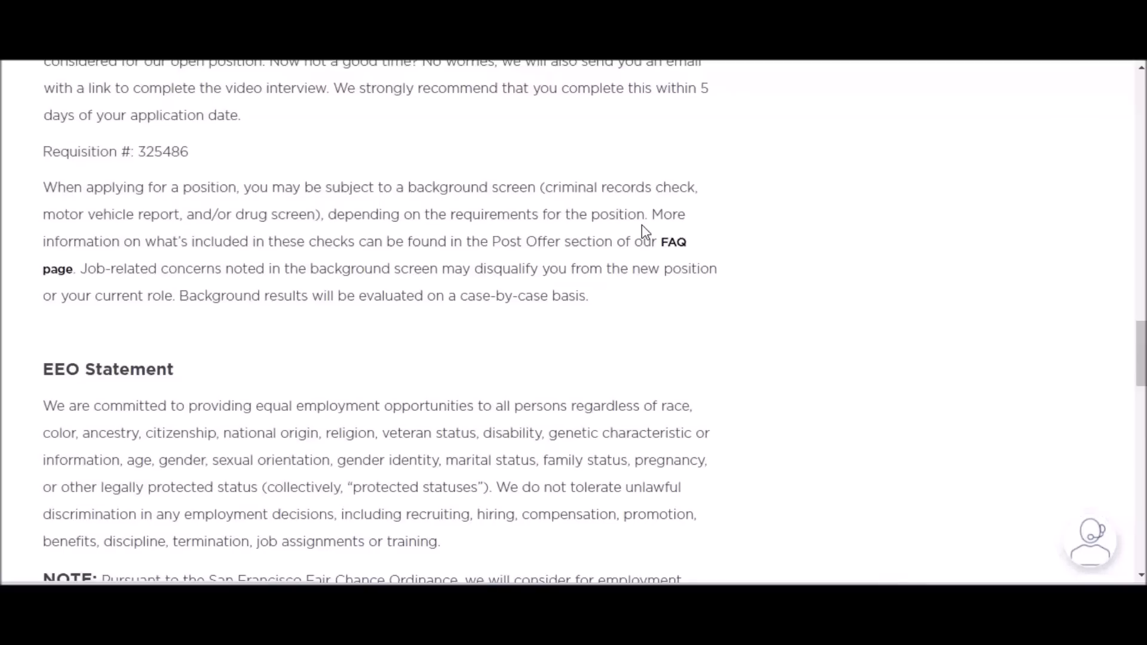
# Scroll past the EEO Statement to the Salary Range of $57,060 minimum and $126,720 maximum.
pyautogui.scroll(-3)
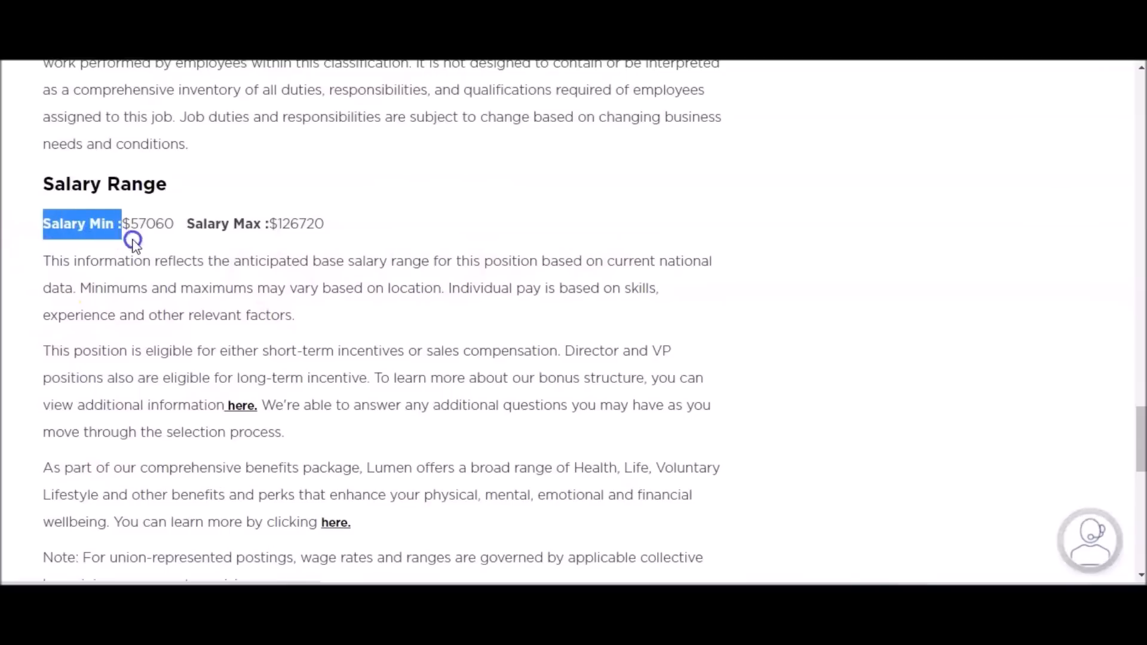
# Highlight the salary explanation paragraph, deselect it, and reach the Apply Now and Save options.
pyautogui.moveTo(133, 242); pyautogui.dragTo(341, 242)
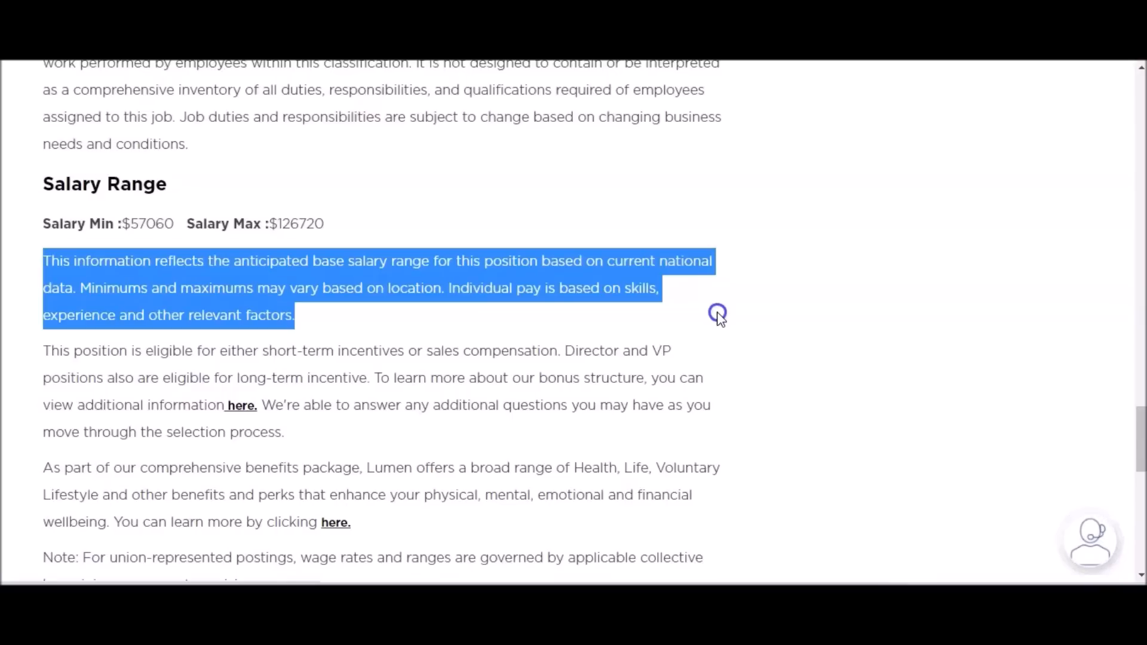
pyautogui.moveTo(720, 320)
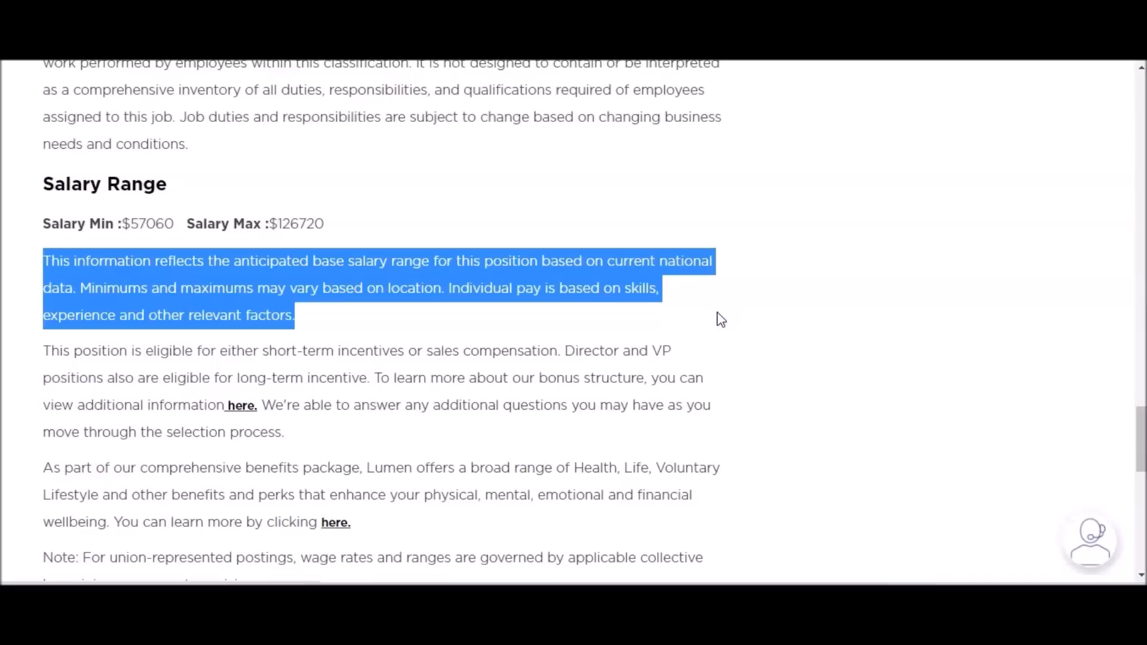
pyautogui.click(489, 210)
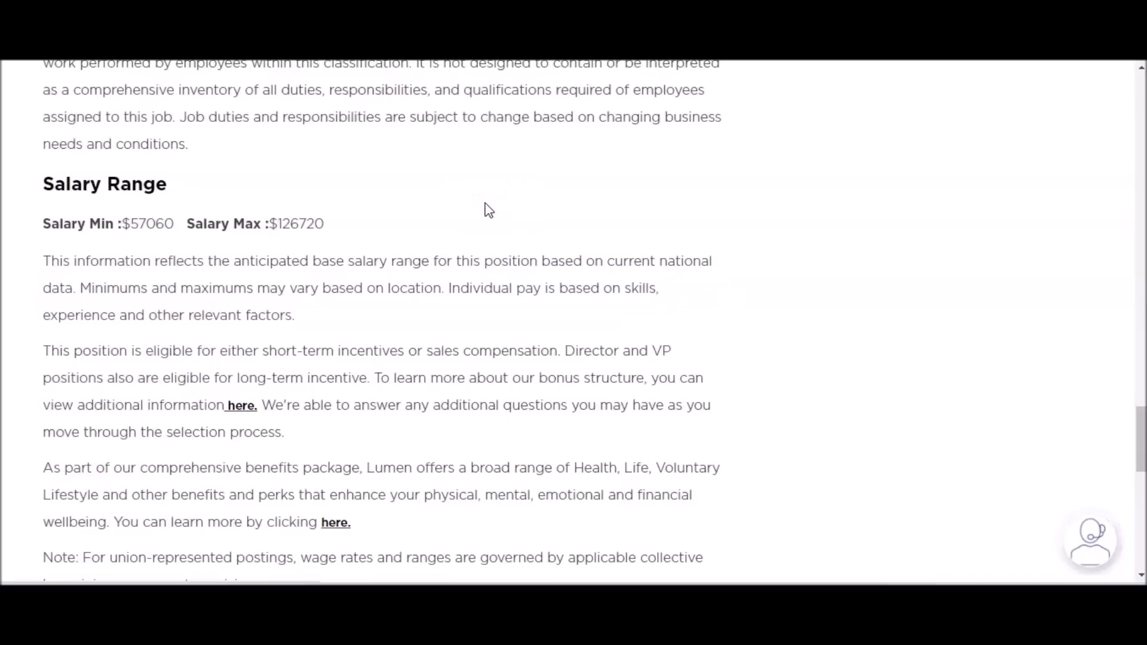
pyautogui.scroll(-3)
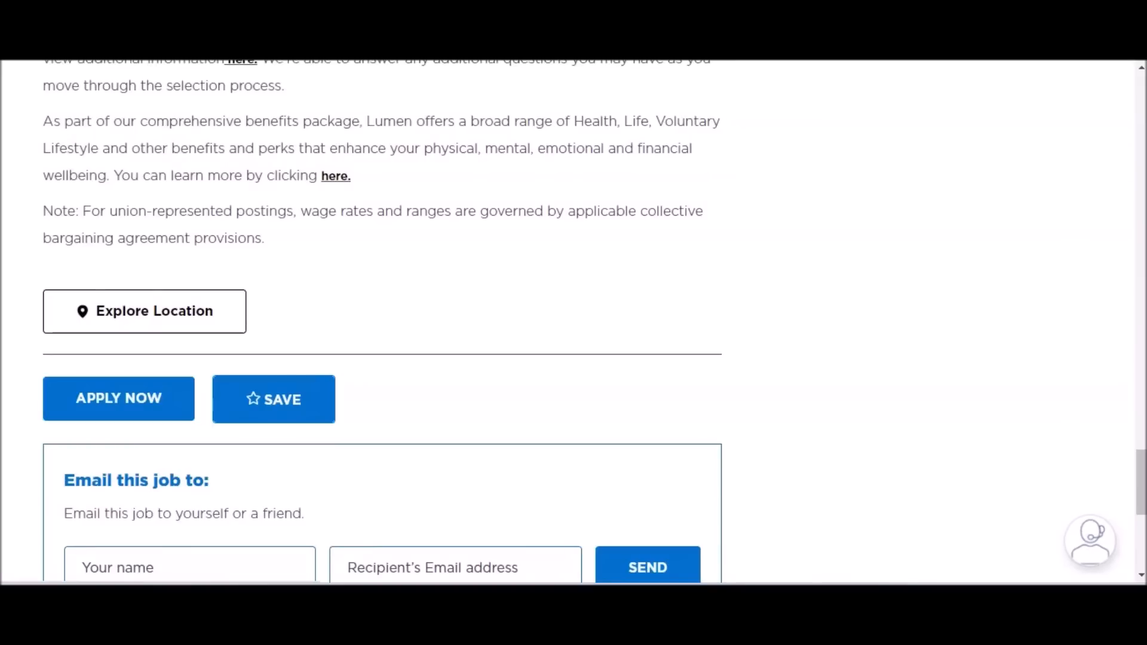
# Start the application for Customer Care Manager IV - Remote US Locations via Apply Now.
pyautogui.click(118, 398)
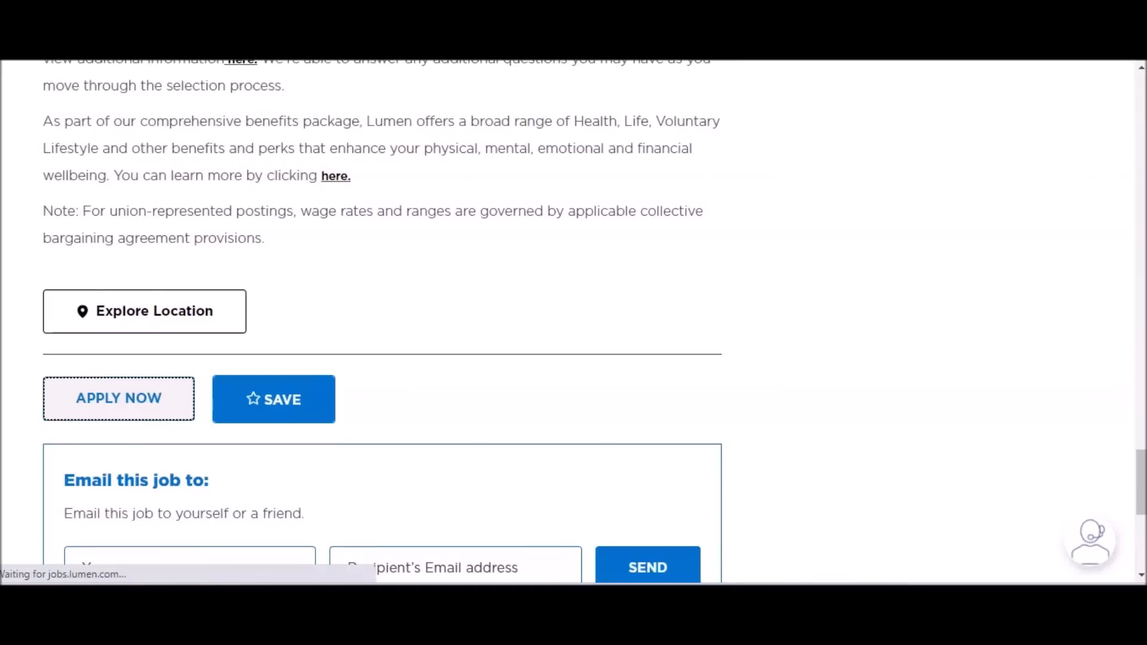
pyautogui.click(119, 397)
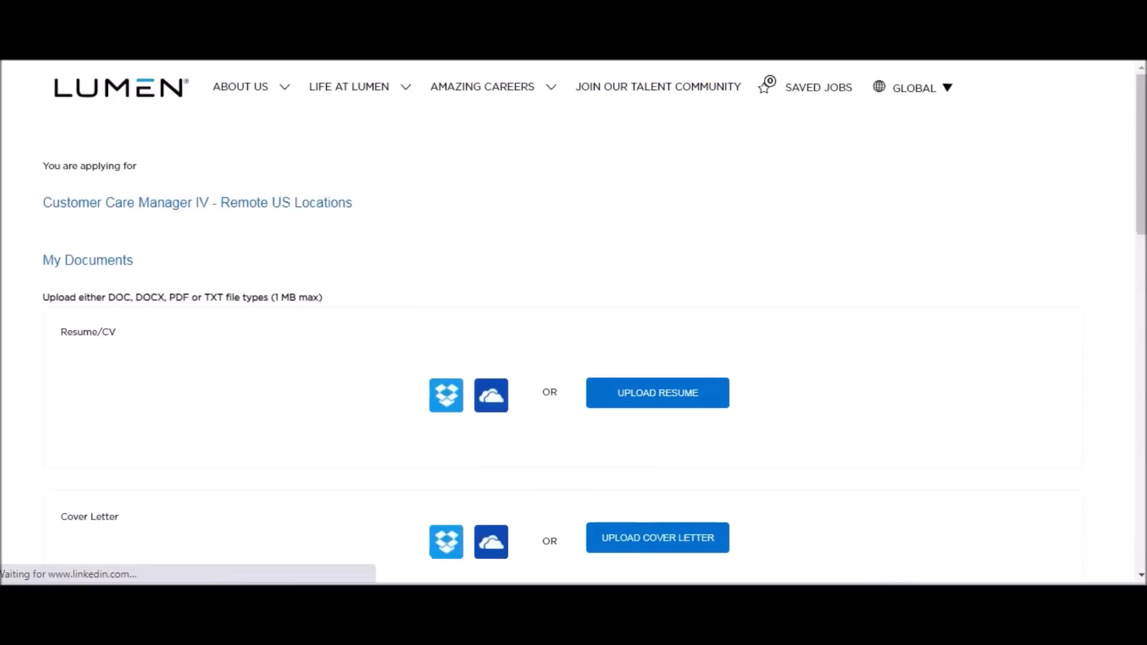
# Review the Profile Information fields down to NEXT and return to the top of the form.
pyautogui.scroll(-3)
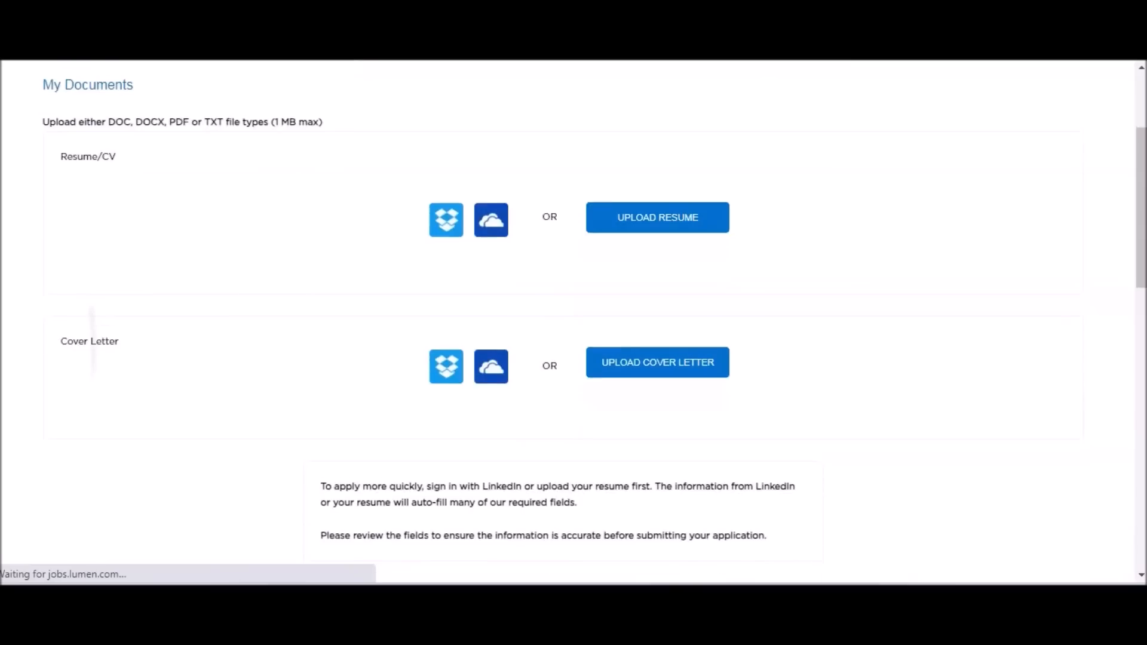
pyautogui.scroll(-3)
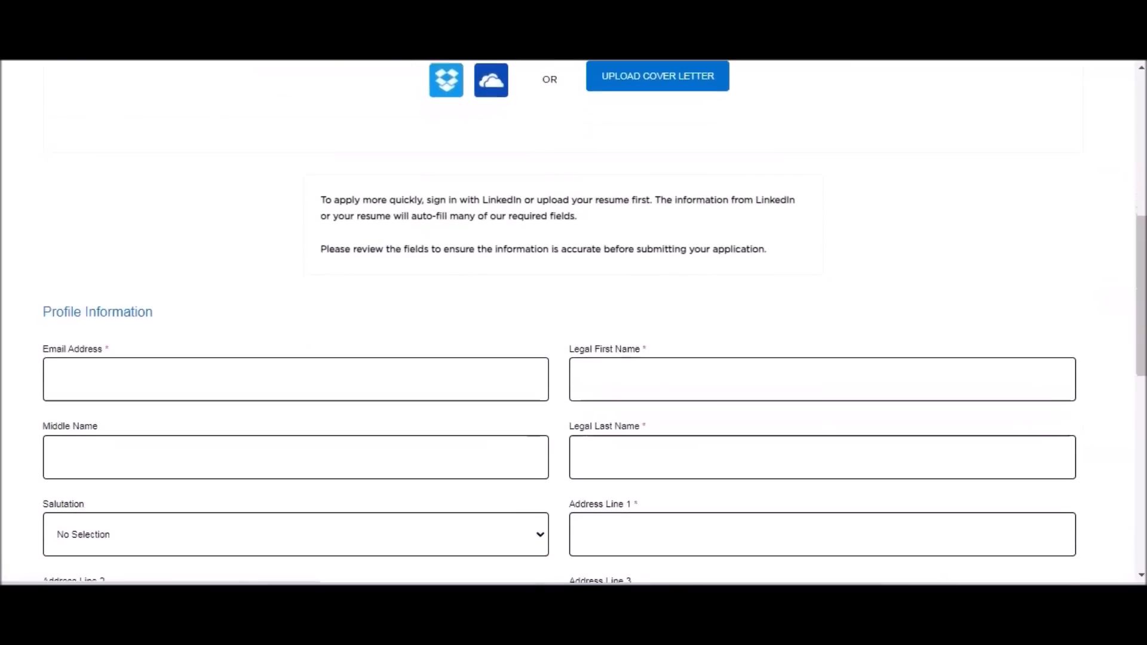
pyautogui.scroll(-3)
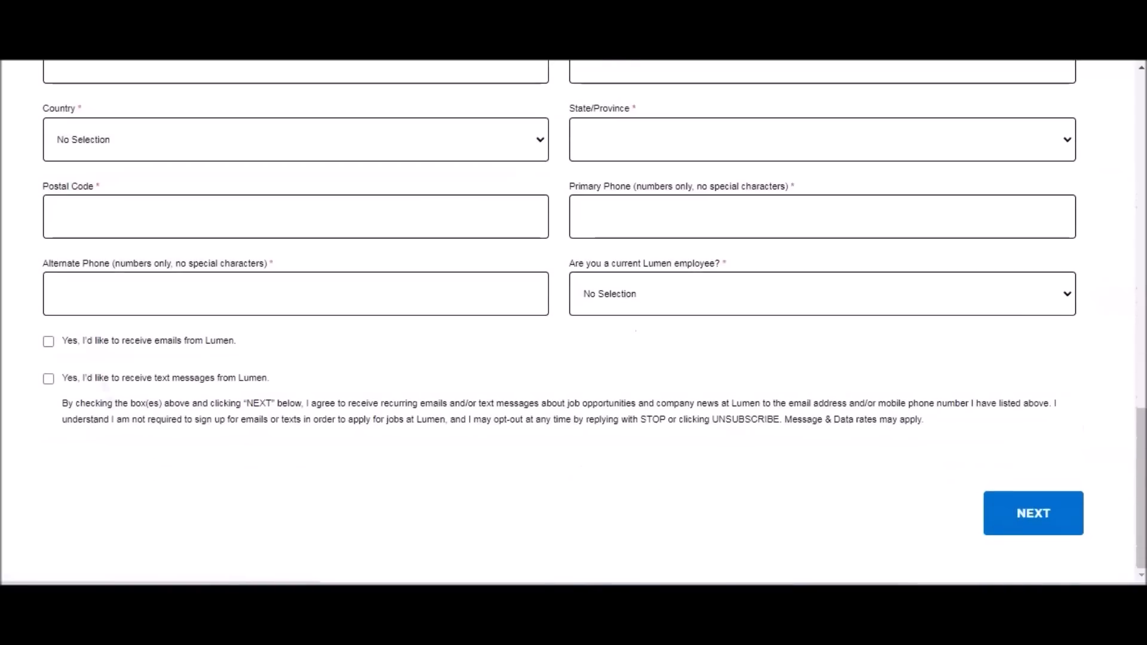
pyautogui.click(1033, 512)
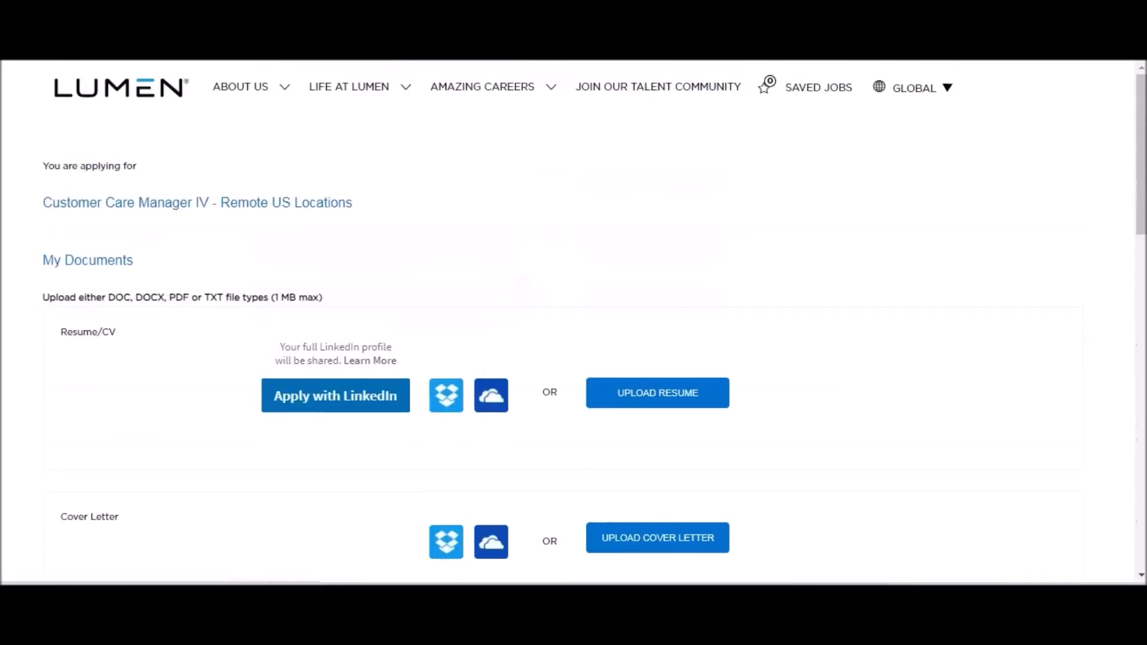